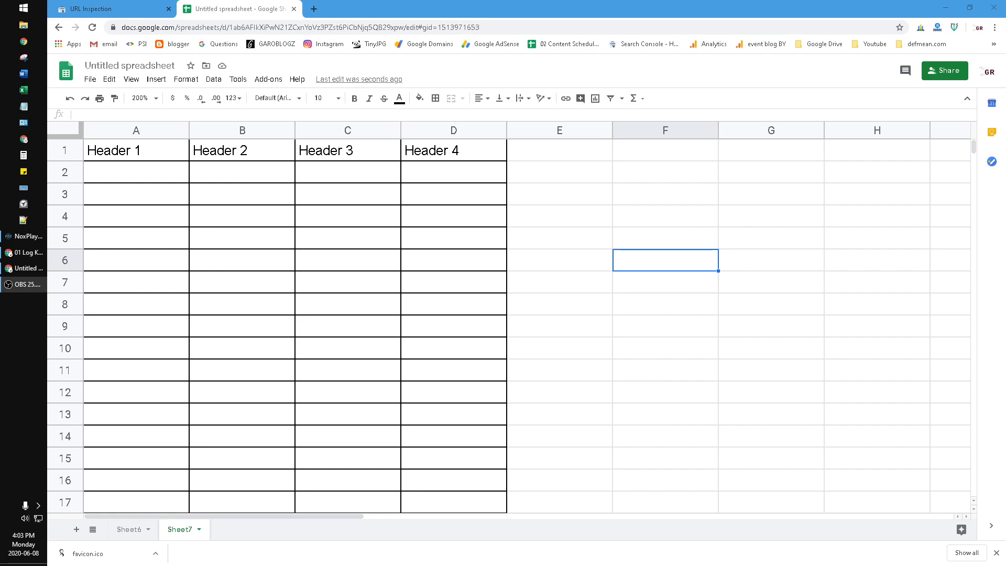
mouse_move(334, 302)
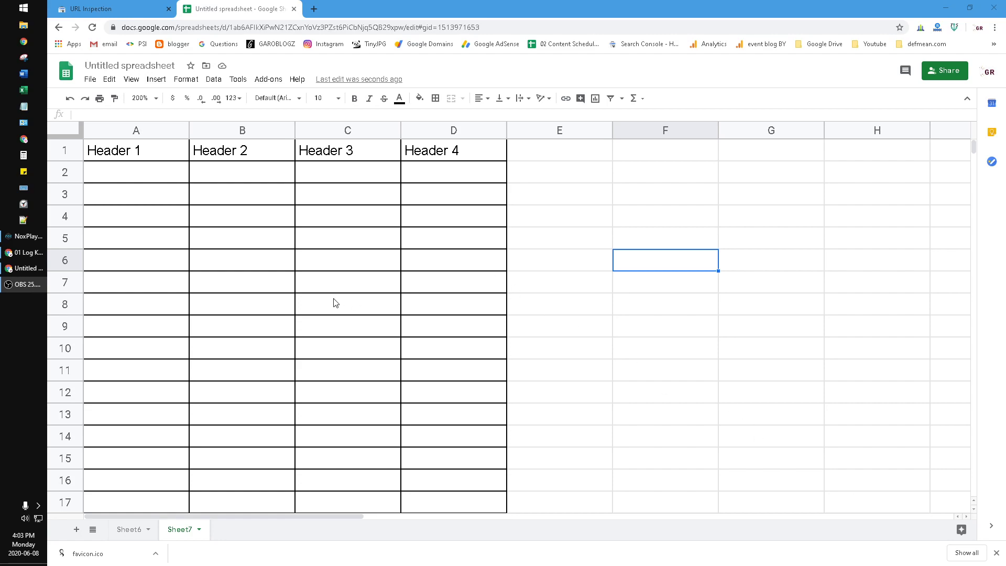
- Return from print preview, select header row 1 and bring up the View freeze options
click(347, 304)
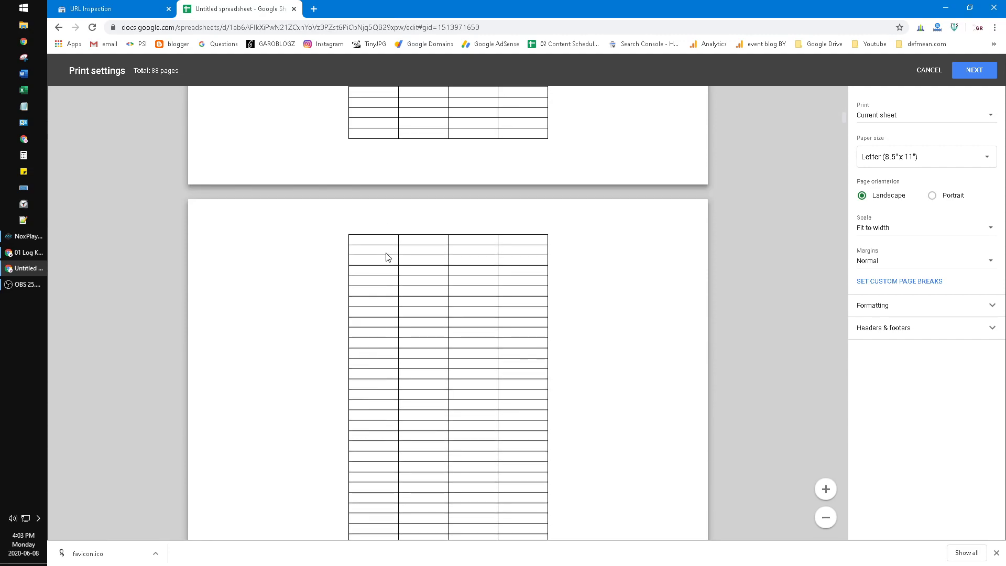
click(928, 71)
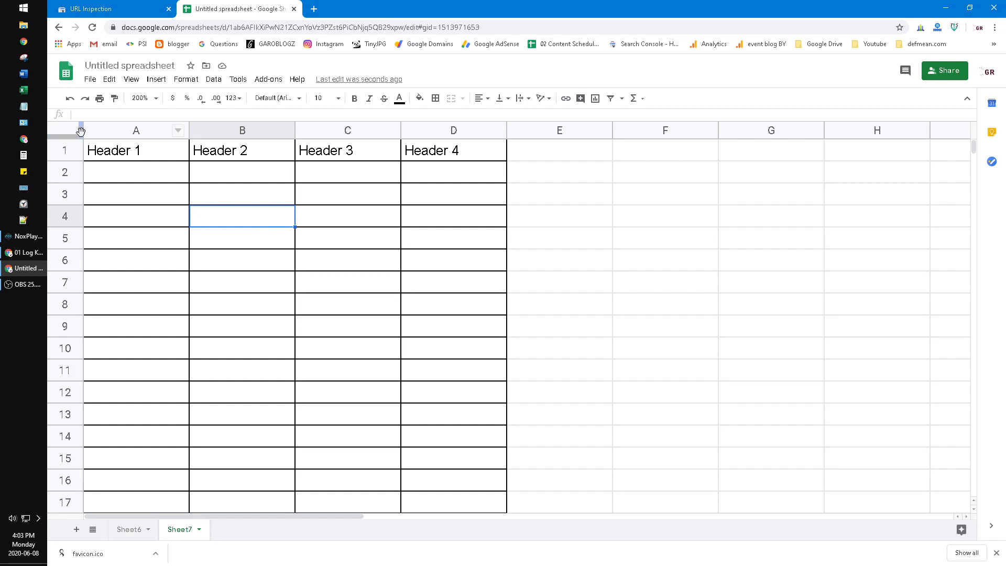
mouse_move(80, 158)
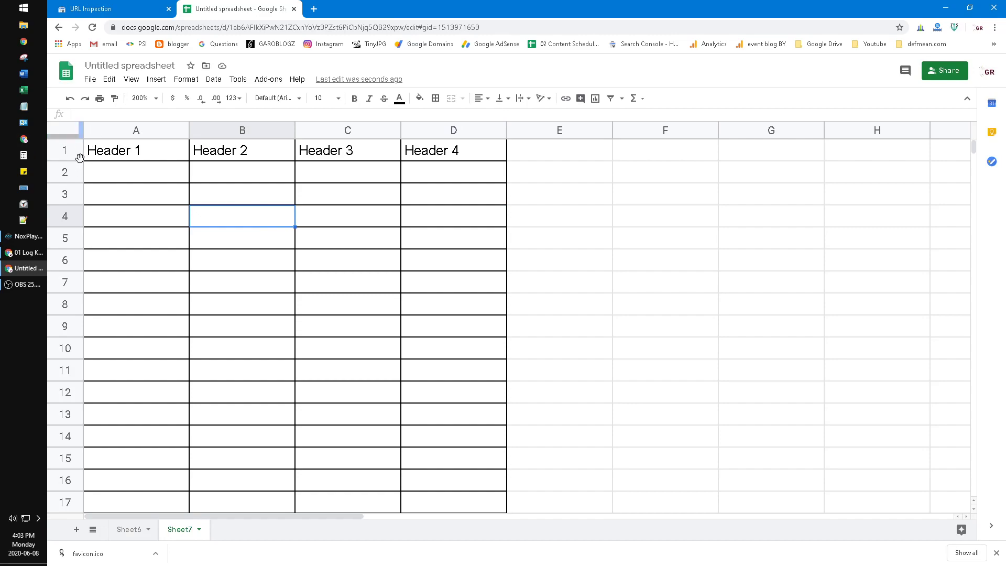
click(64, 150)
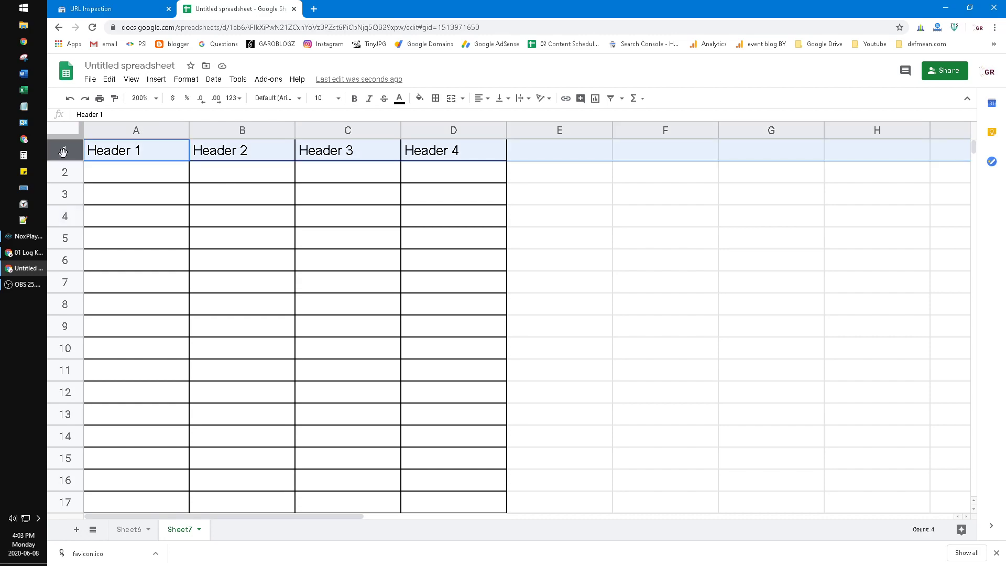
mouse_move(173, 269)
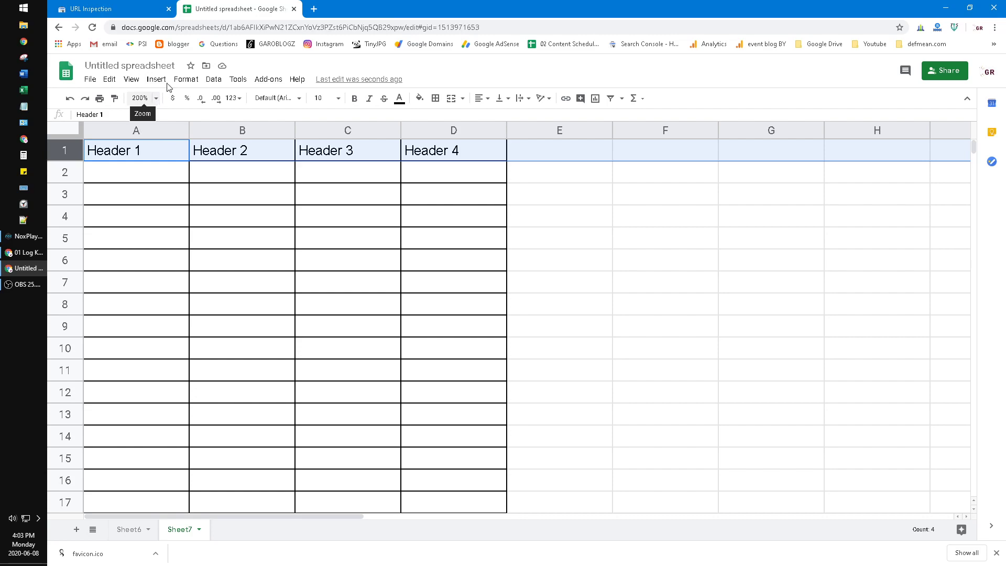
click(131, 78)
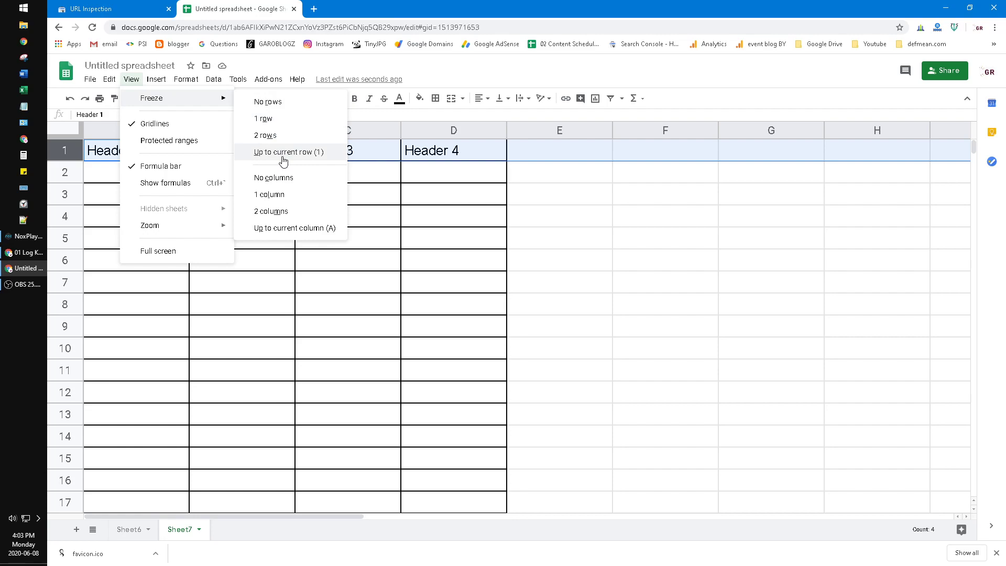
- Freeze up to row 1 and scroll to confirm Header 1–4 stay fixed on top
click(288, 152)
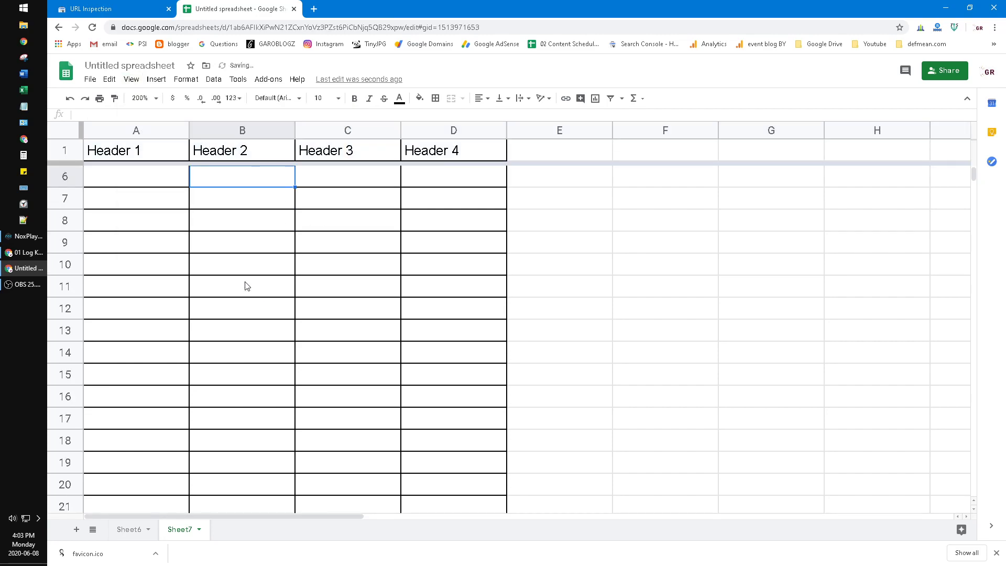
scroll(down, 3)
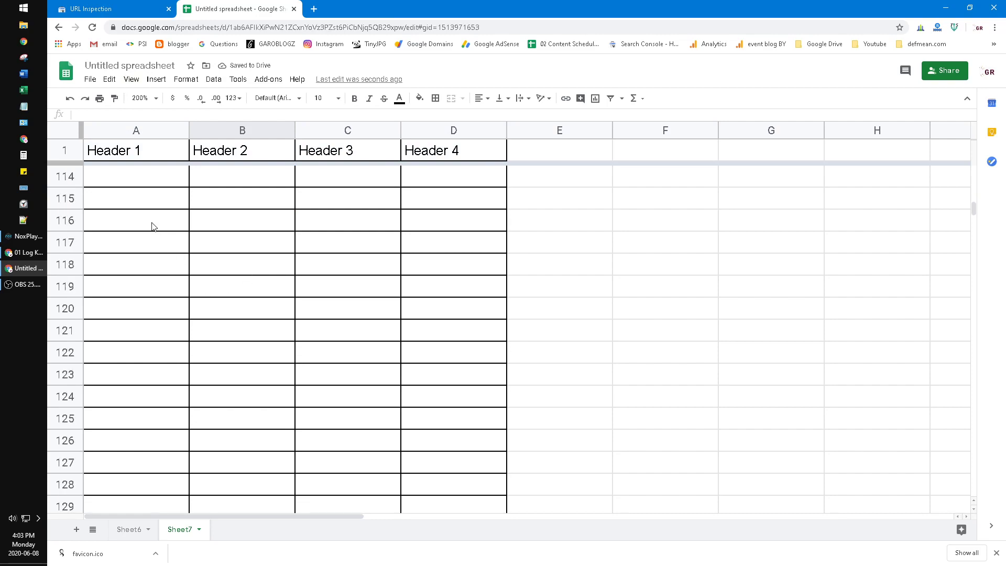
click(64, 150)
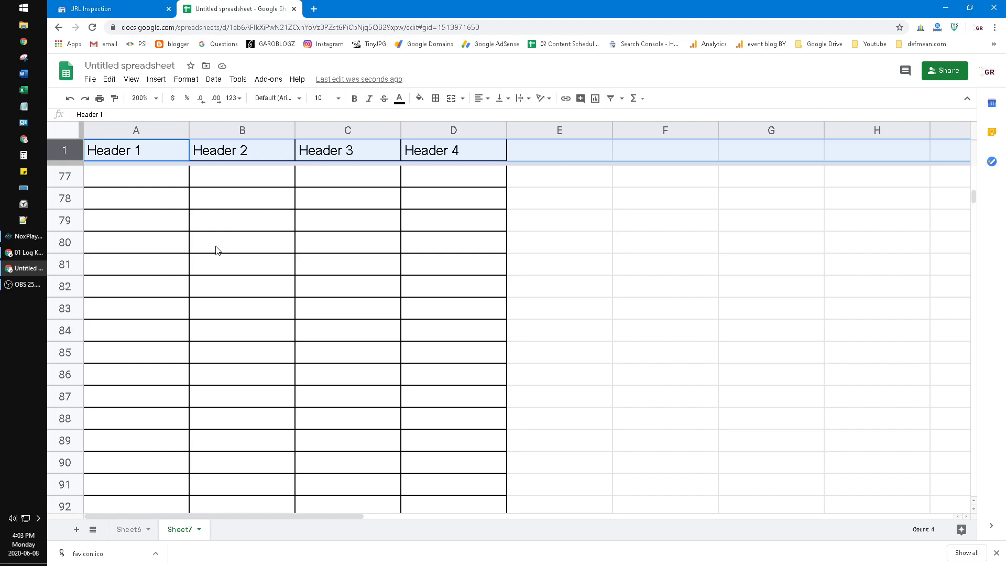
scroll(up, 3)
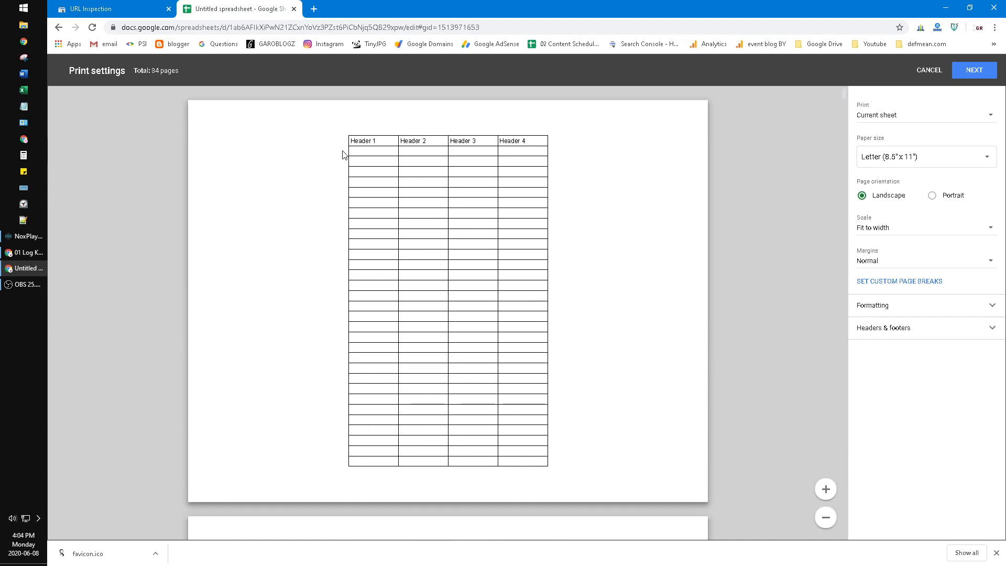
mouse_move(958, 213)
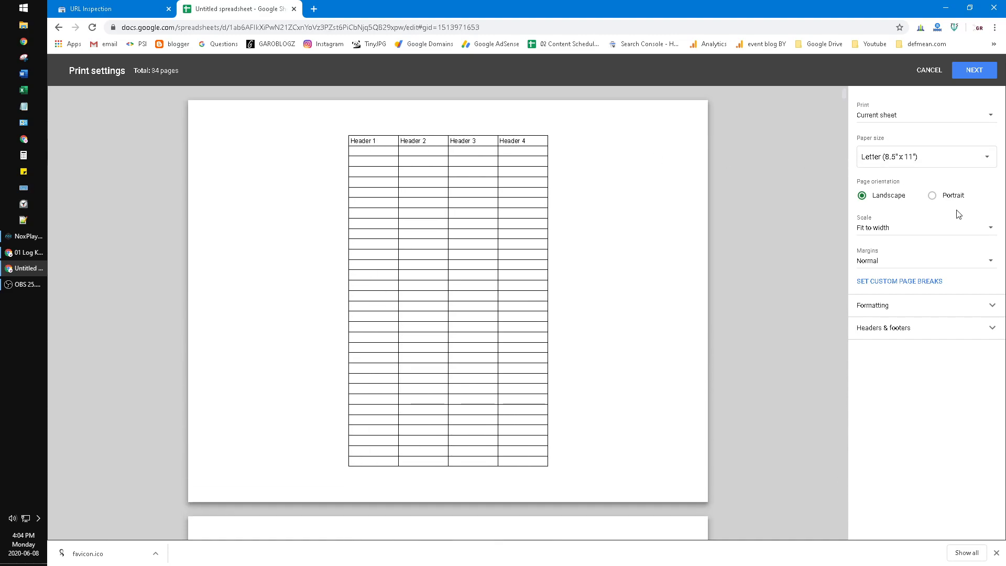
click(932, 195)
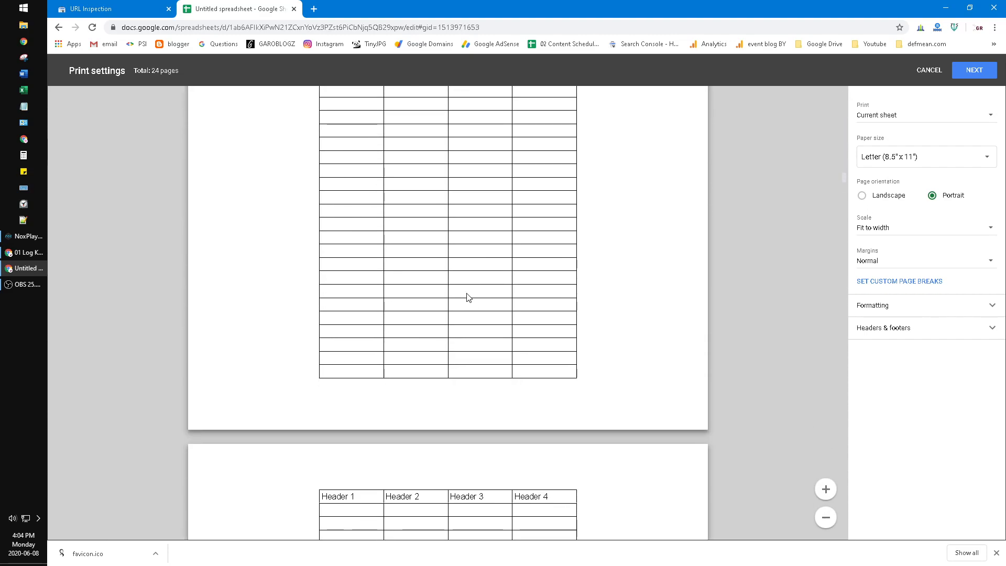
scroll(down, 3)
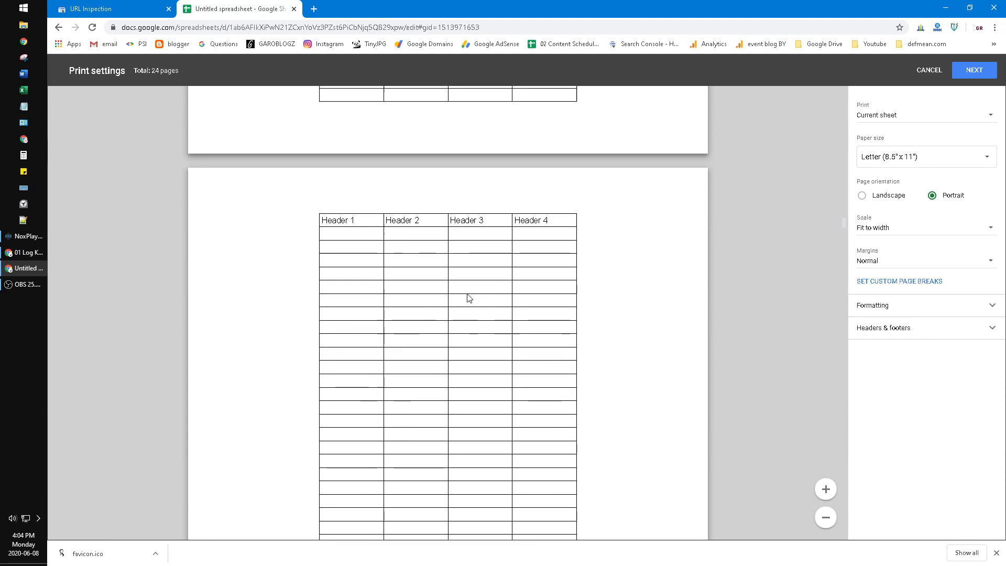
scroll(down, 3)
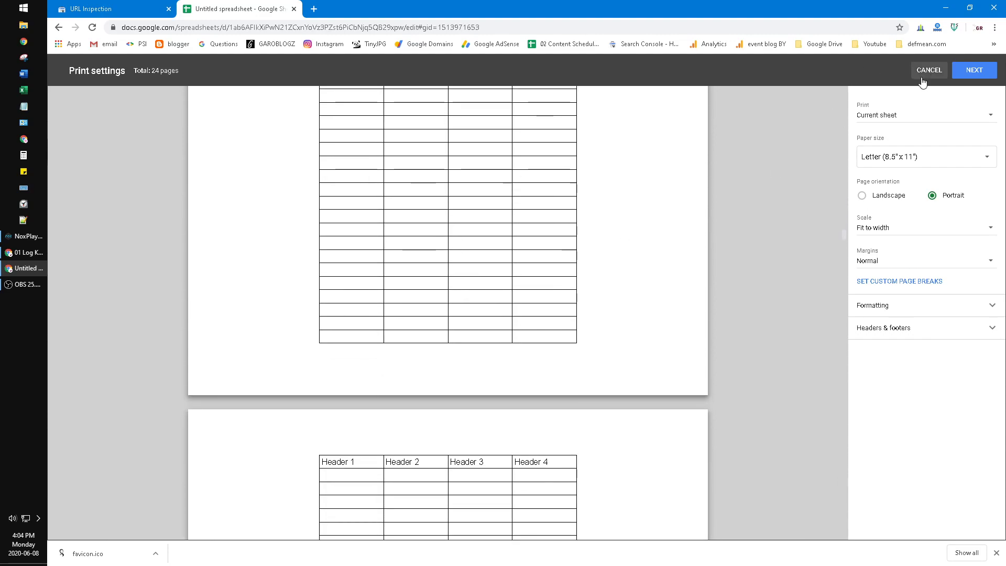
click(928, 70)
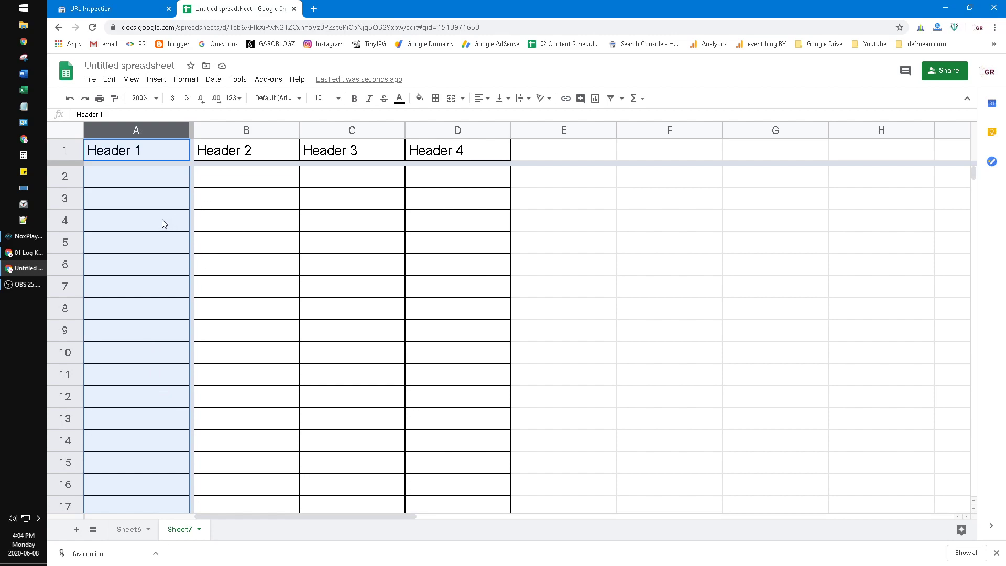
mouse_move(147, 214)
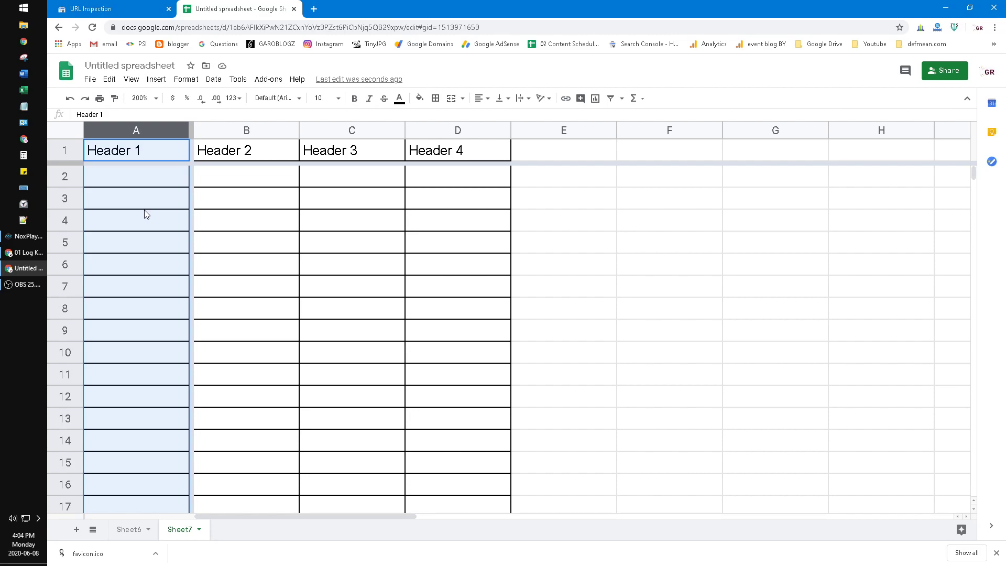
mouse_move(136, 210)
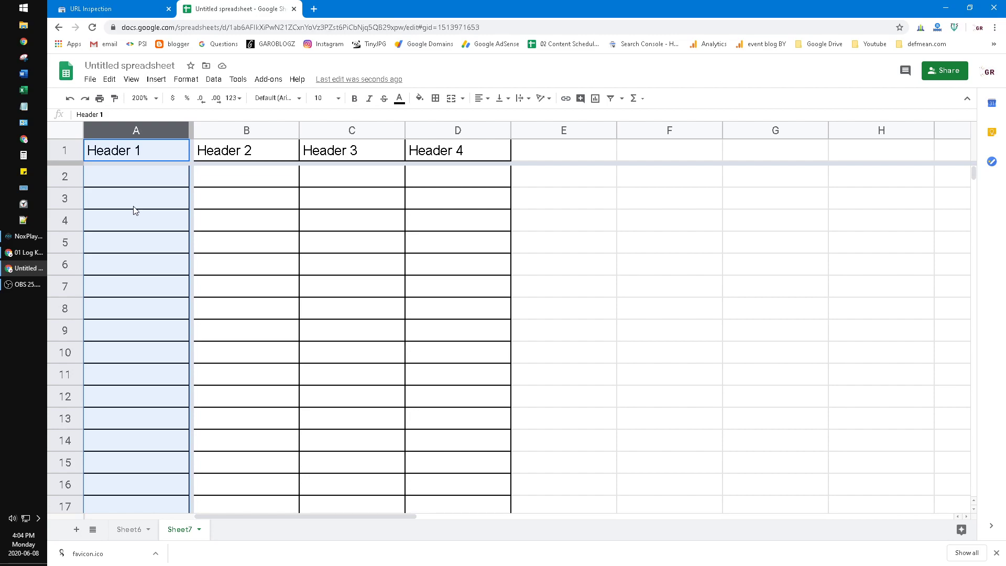